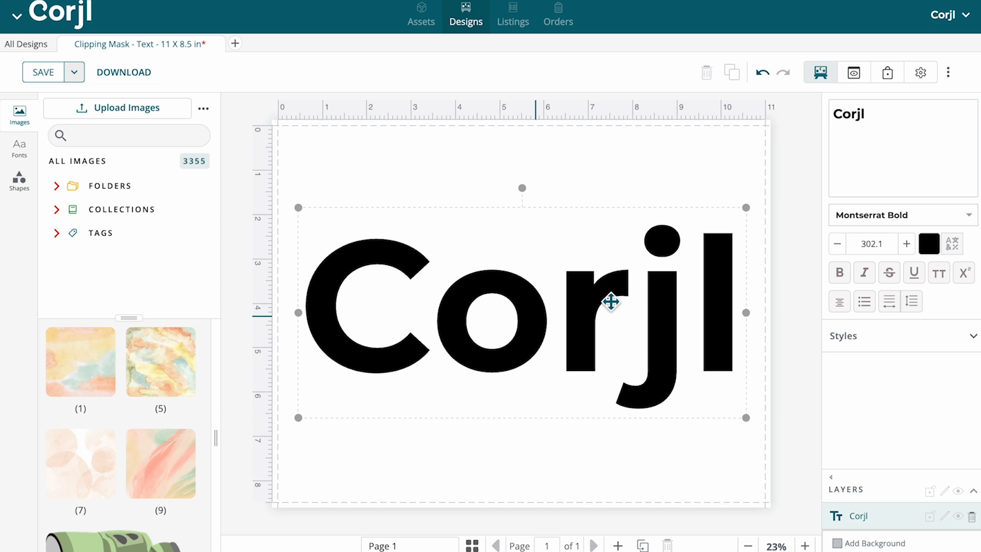
Step: Select the Corjl text and apply watercolor image (1) as its clipping mask
left_click(80, 361)
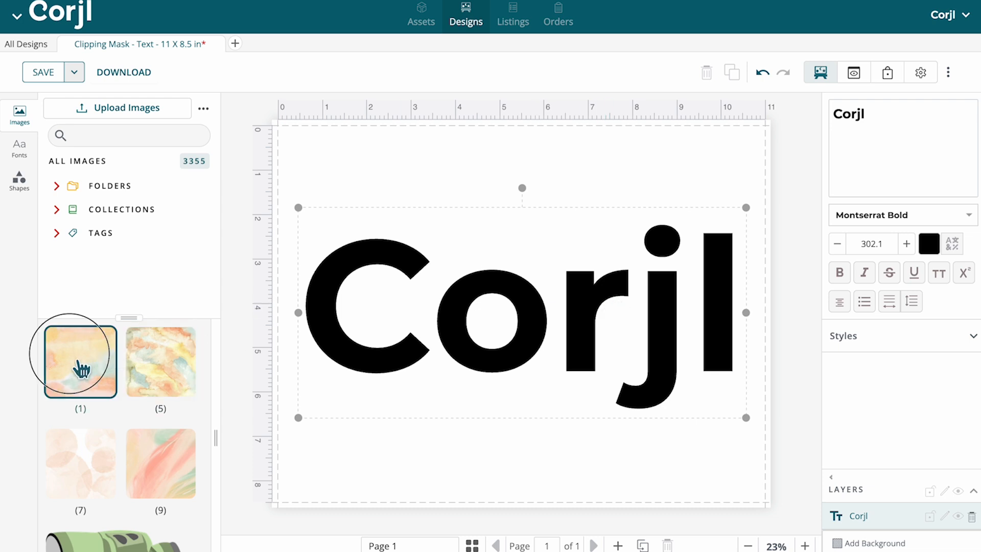
left_click(80, 362)
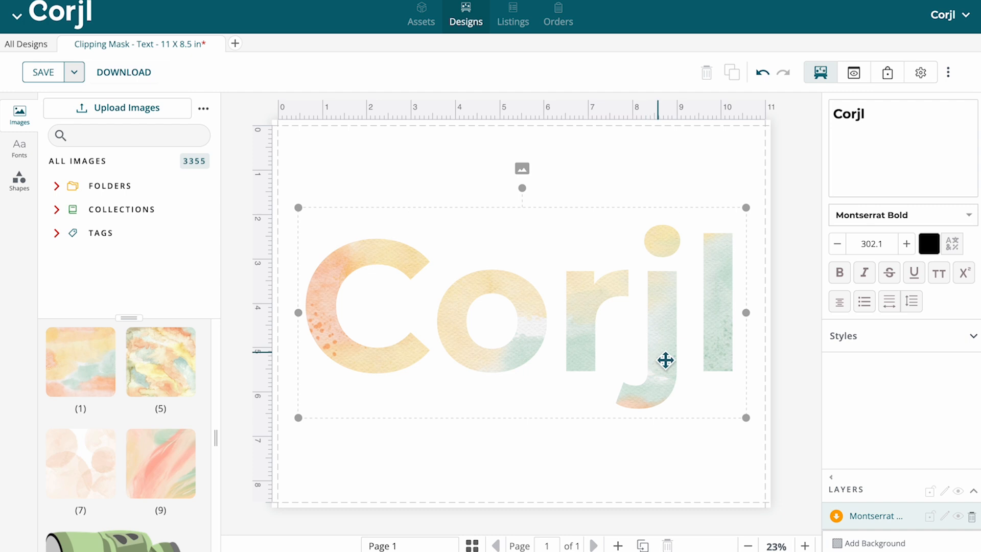
mouse_move(673, 357)
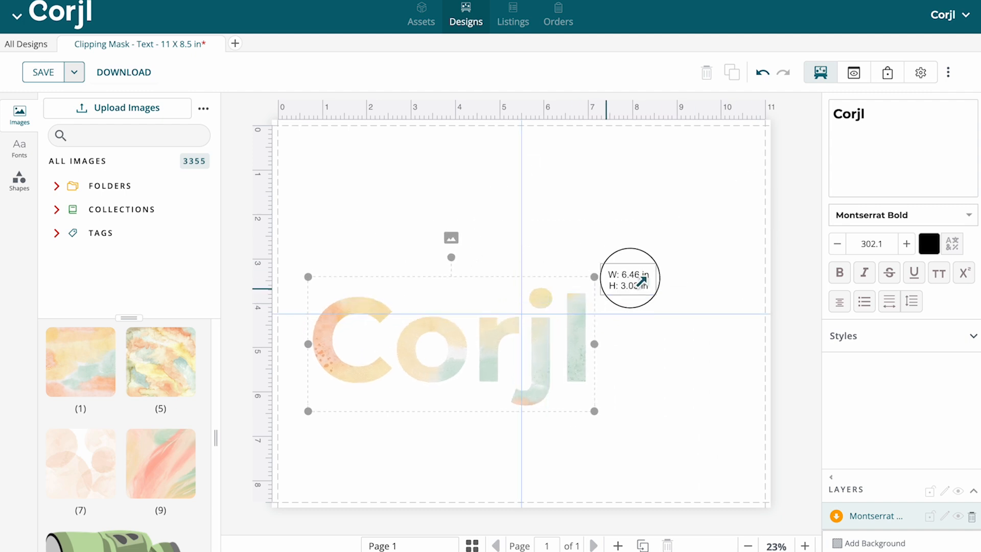
Step: Shrink the watercolor Corjl text, retype it as 'Hello', then back to 'Corjl'
left_click_drag(633, 277, 552, 342)
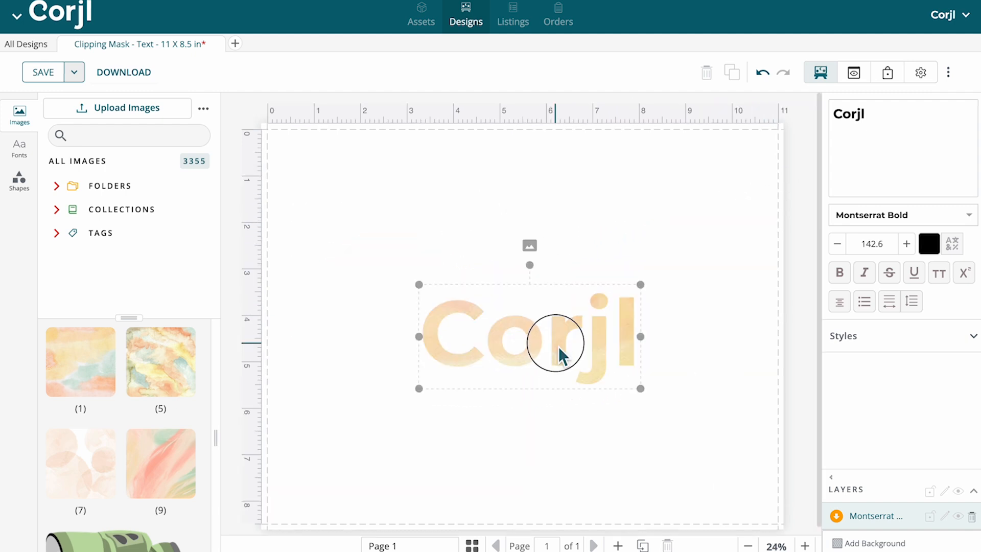
type("Hell")
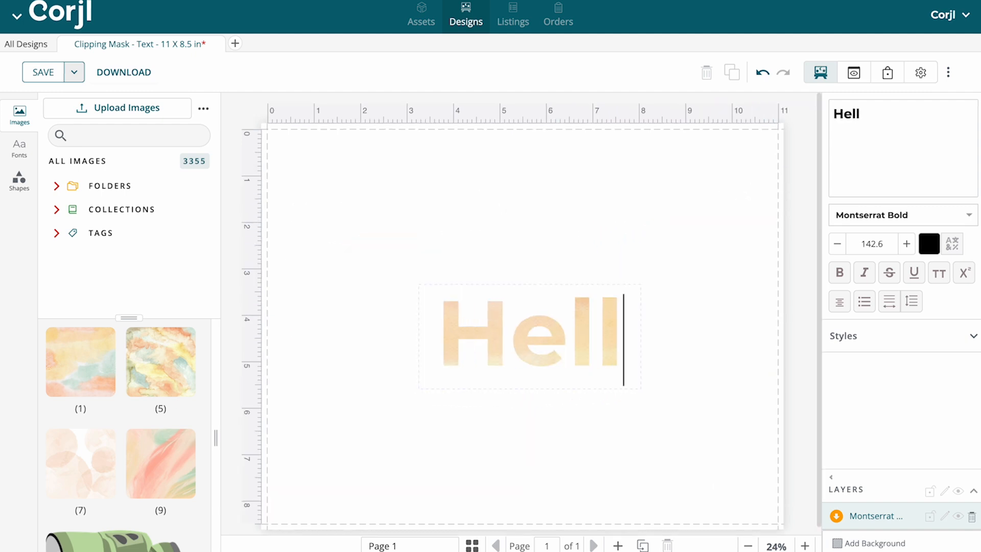
type("o")
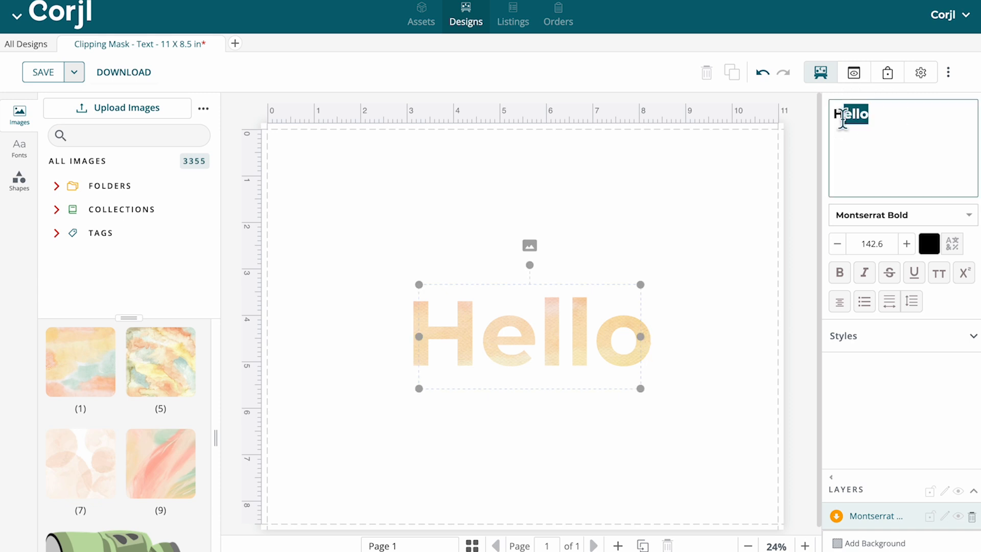
type("Corjl")
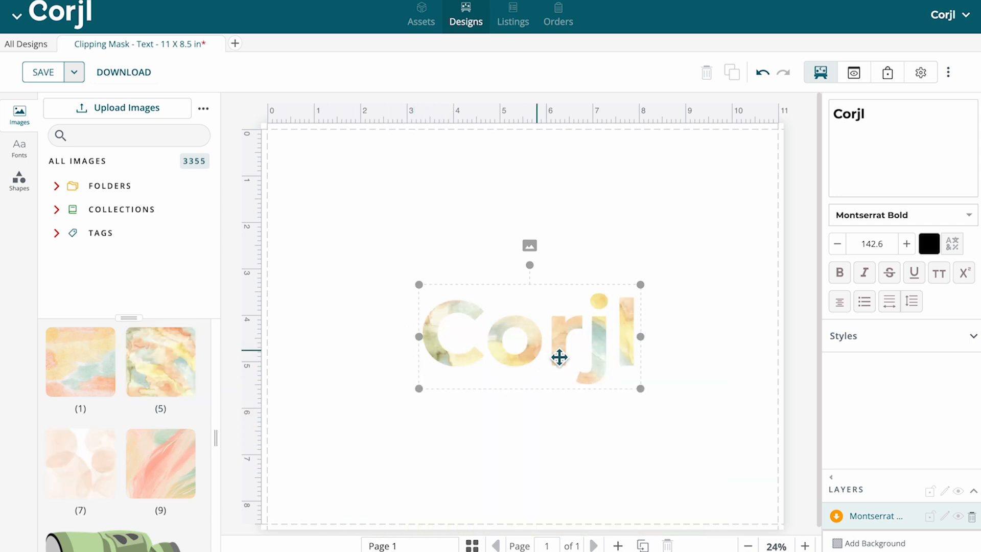
mouse_move(570, 342)
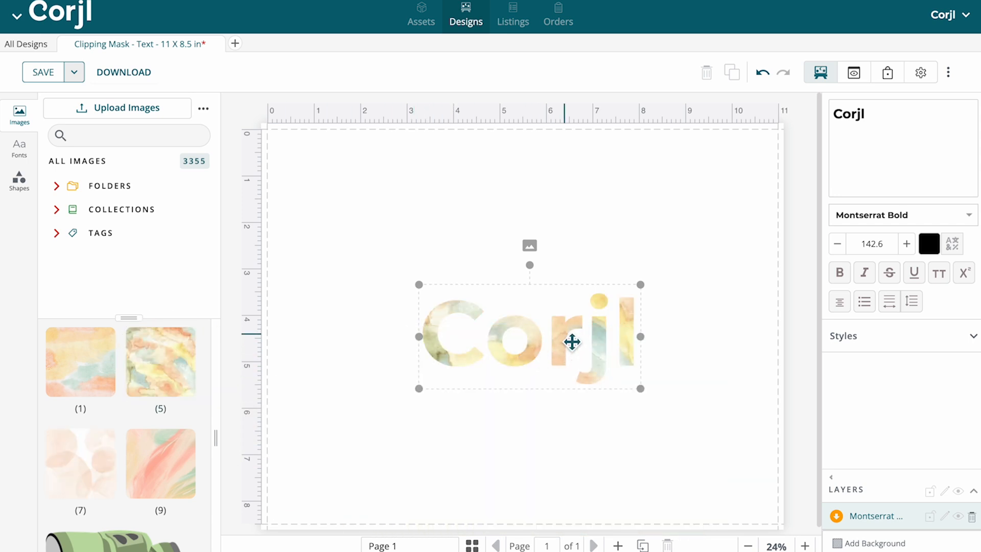
right_click(572, 343)
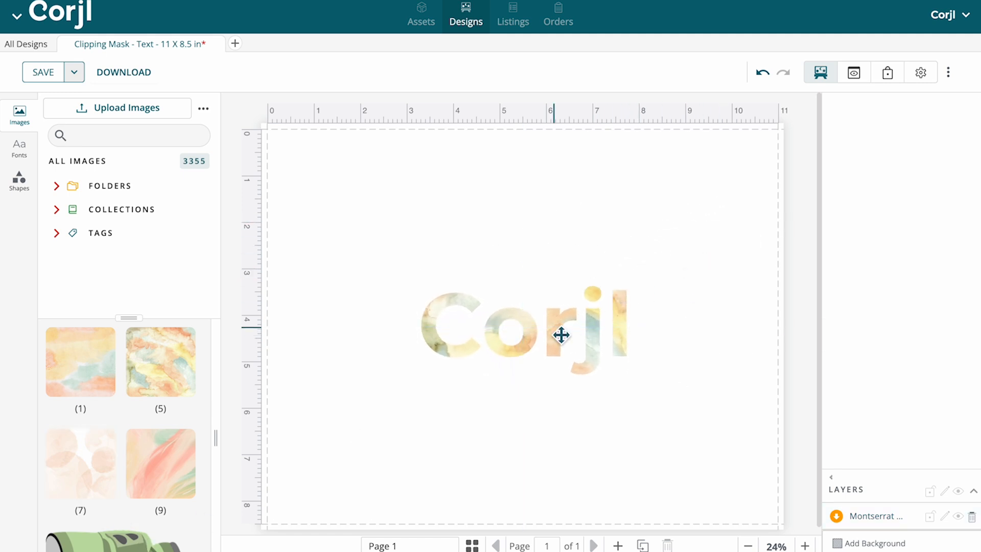
Step: Release the clipping mask on the Corjl text via its right-click menu
right_click(562, 334)
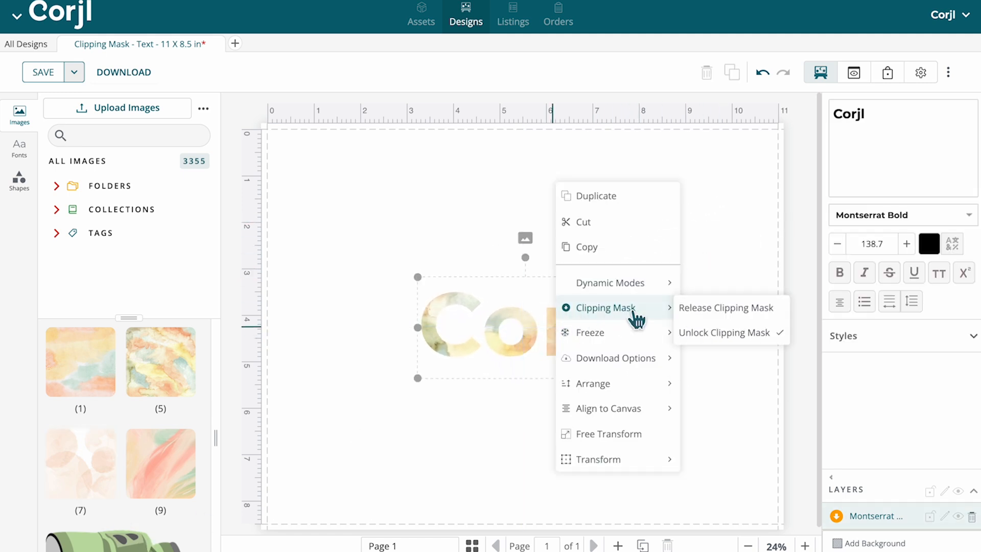
left_click(725, 307)
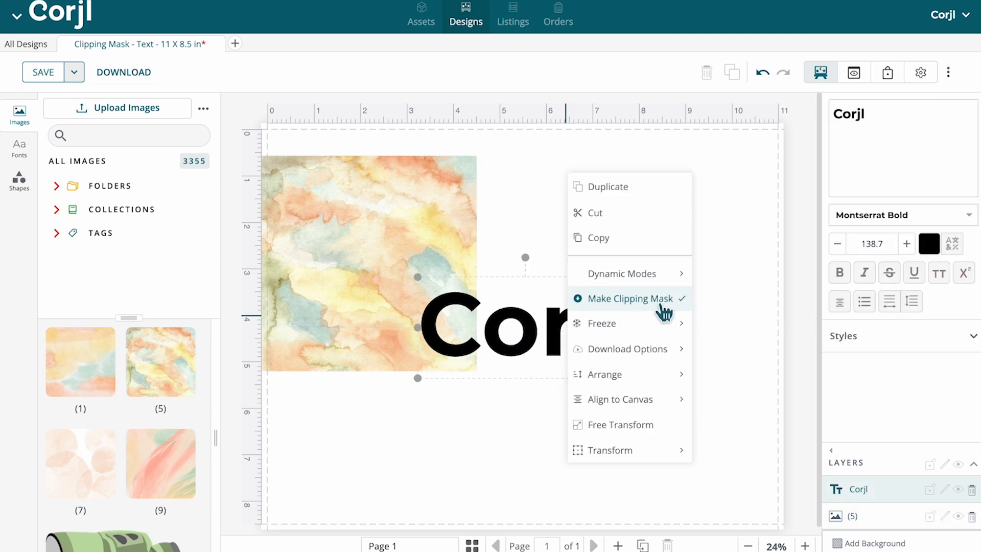
Step: Place the watercolor image over the Corjl text and make a clipping mask again
left_click(629, 298)
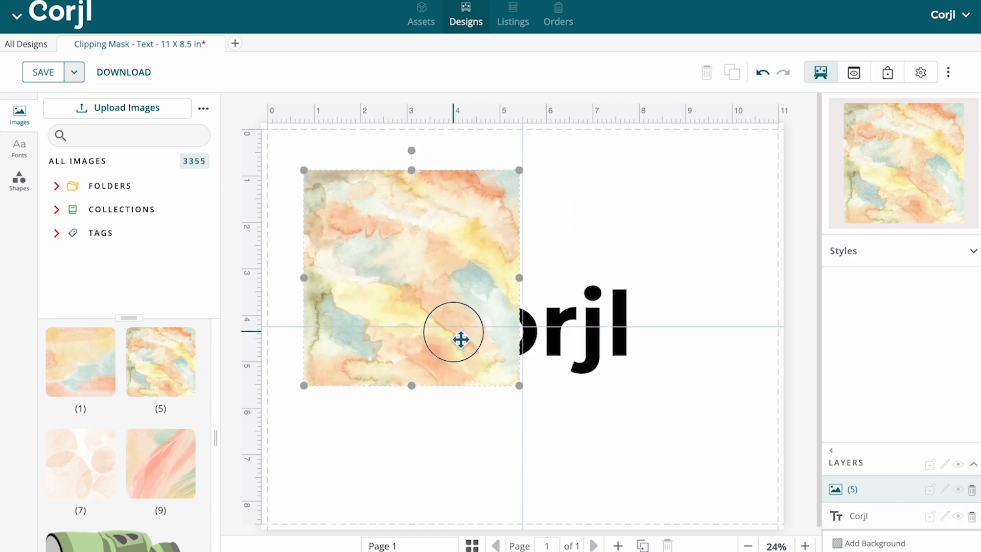
right_click(556, 329)
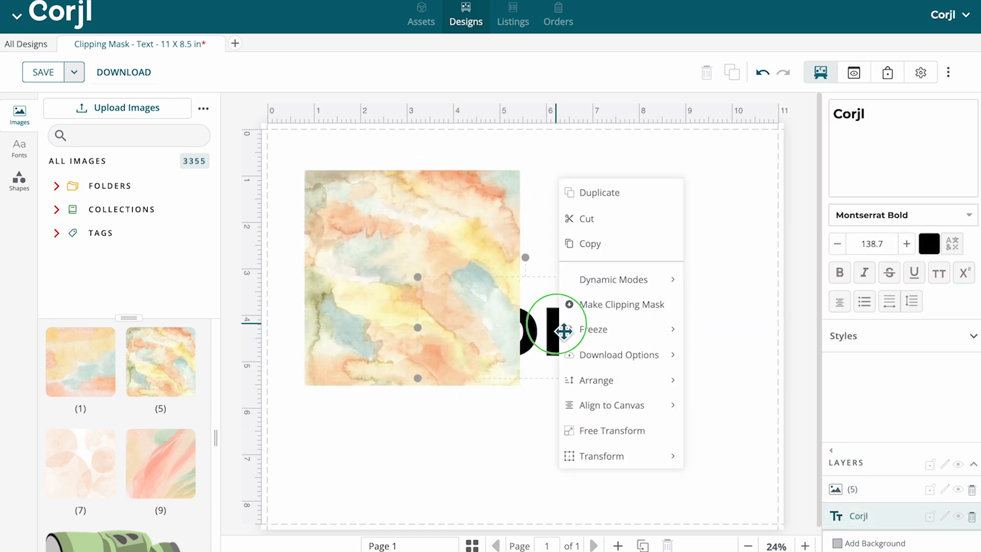
left_click(621, 305)
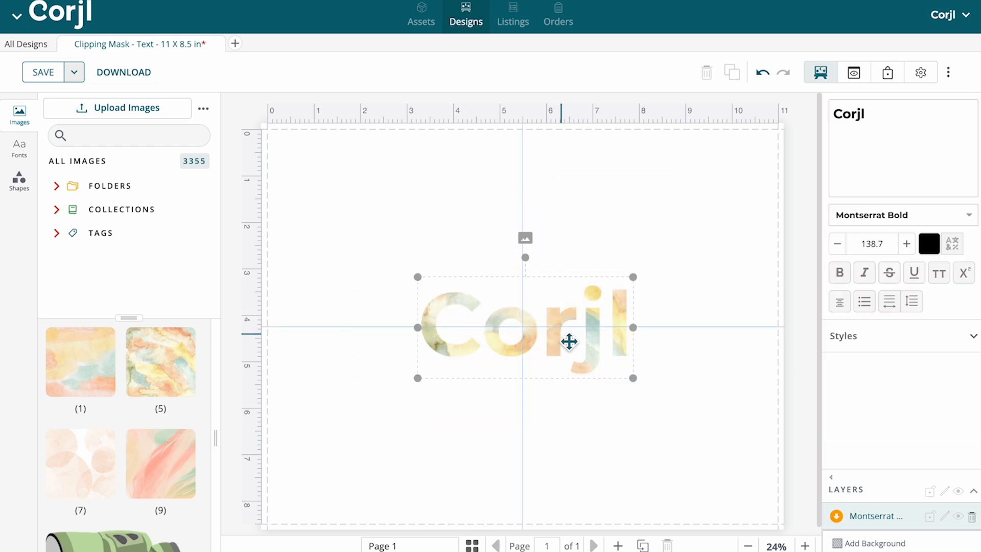